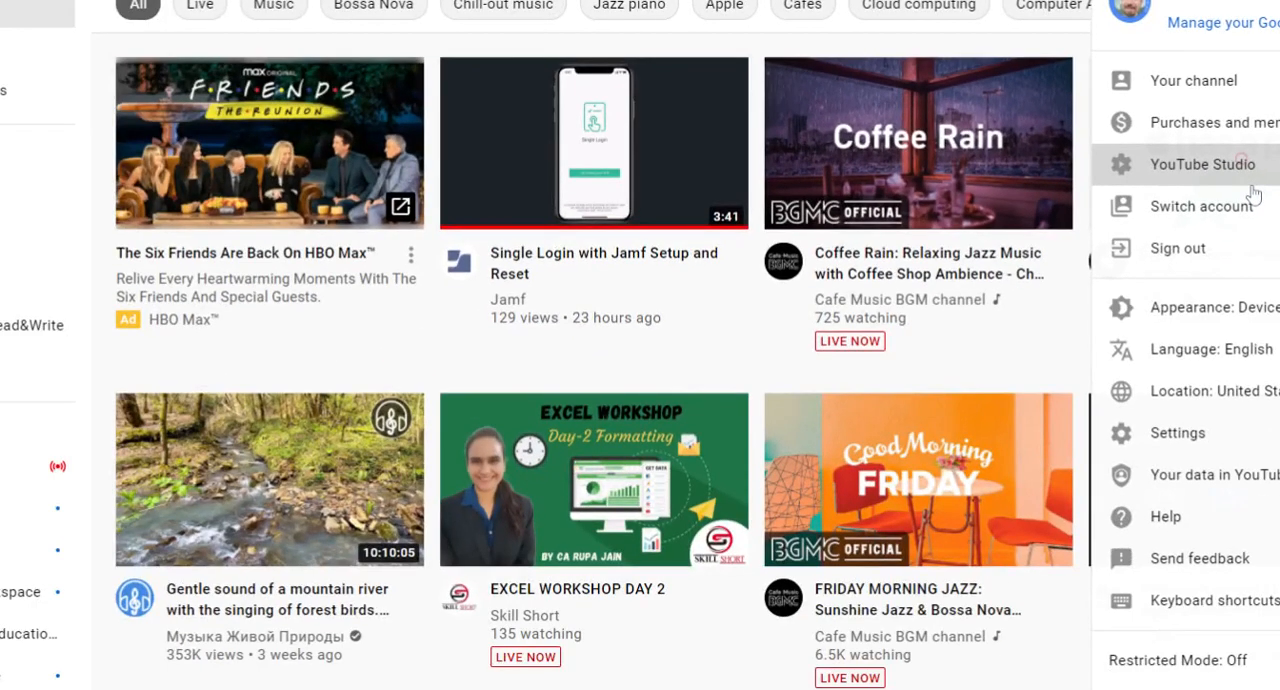
# Open YouTube Studio from the account menu to see the channel's uploaded videos.
pyautogui.click(1201, 164)
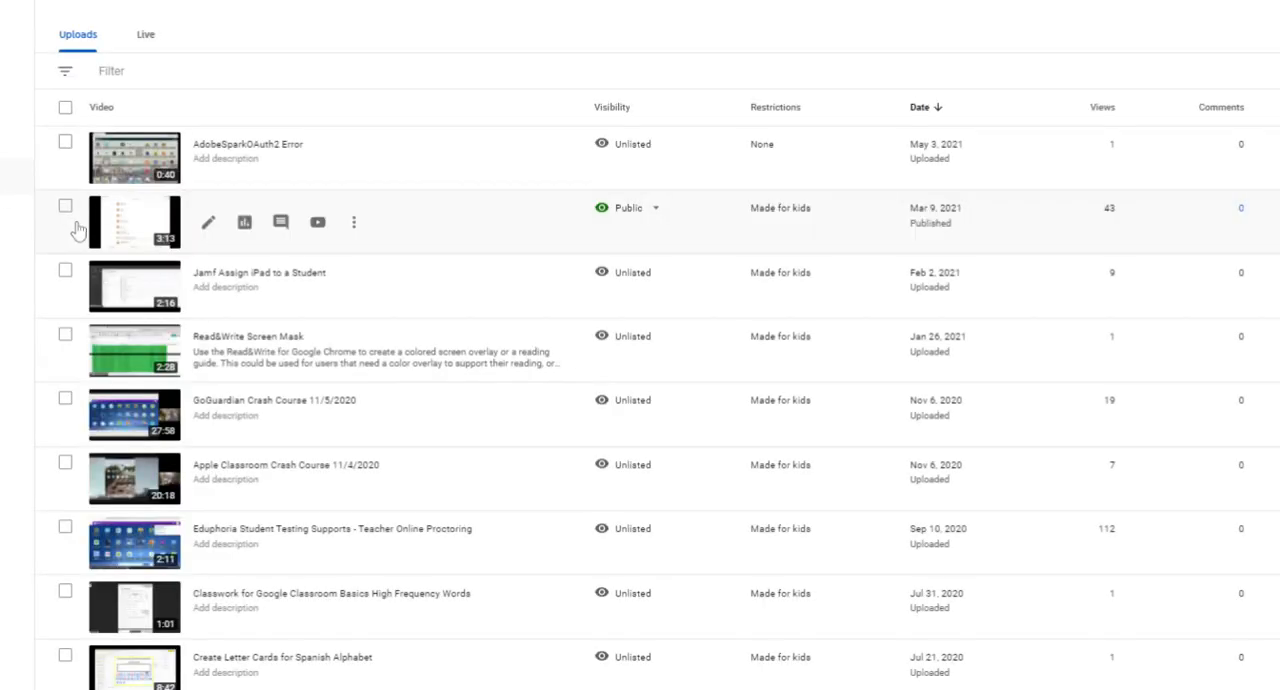
pyautogui.moveTo(113, 137)
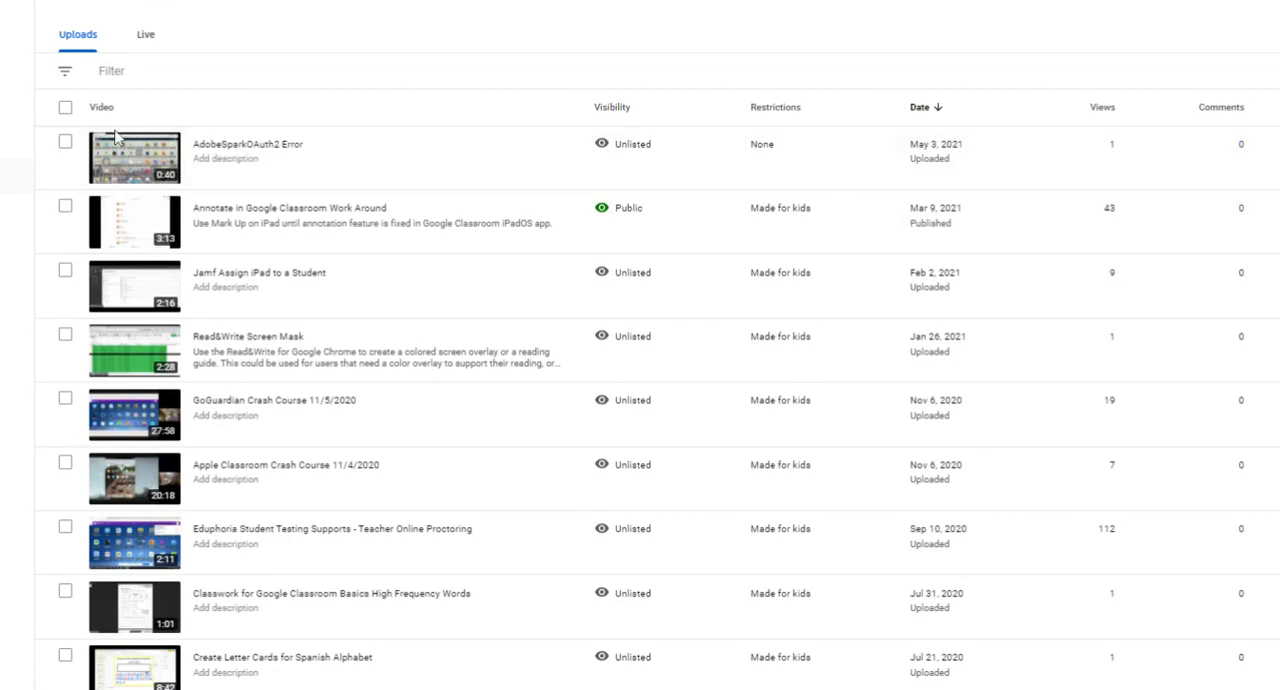
pyautogui.moveTo(135, 478)
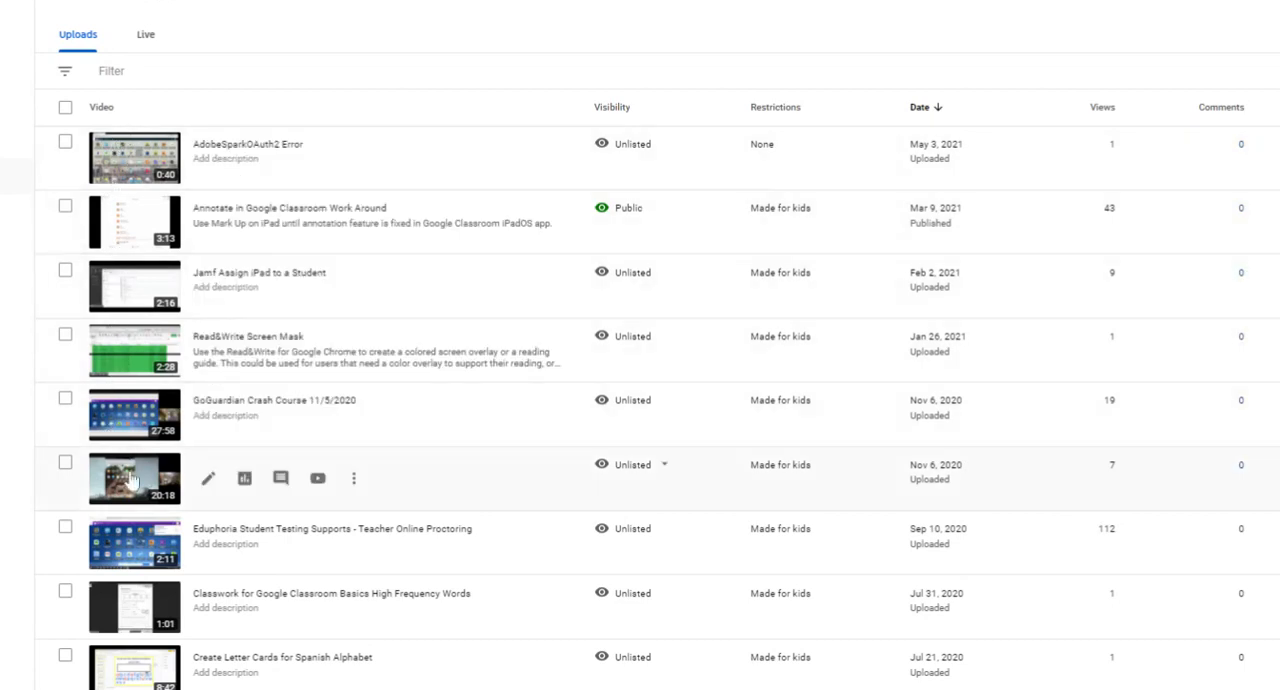
pyautogui.moveTo(232, 97)
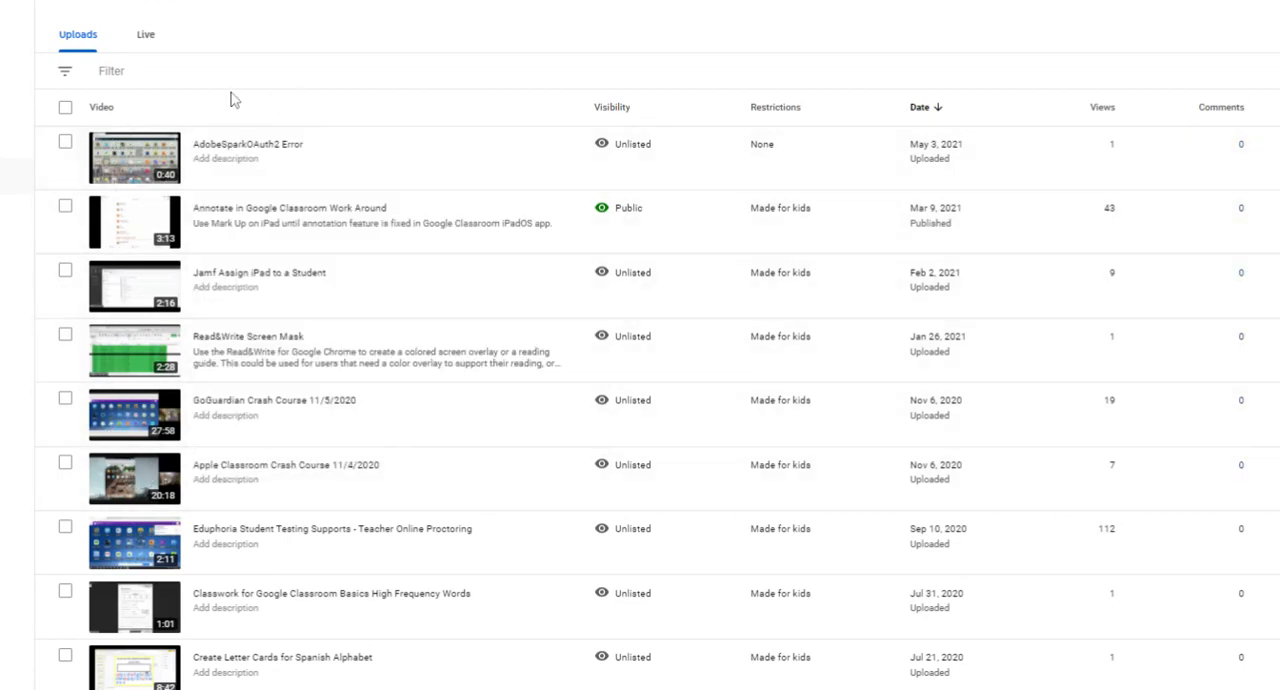
pyautogui.moveTo(318, 158)
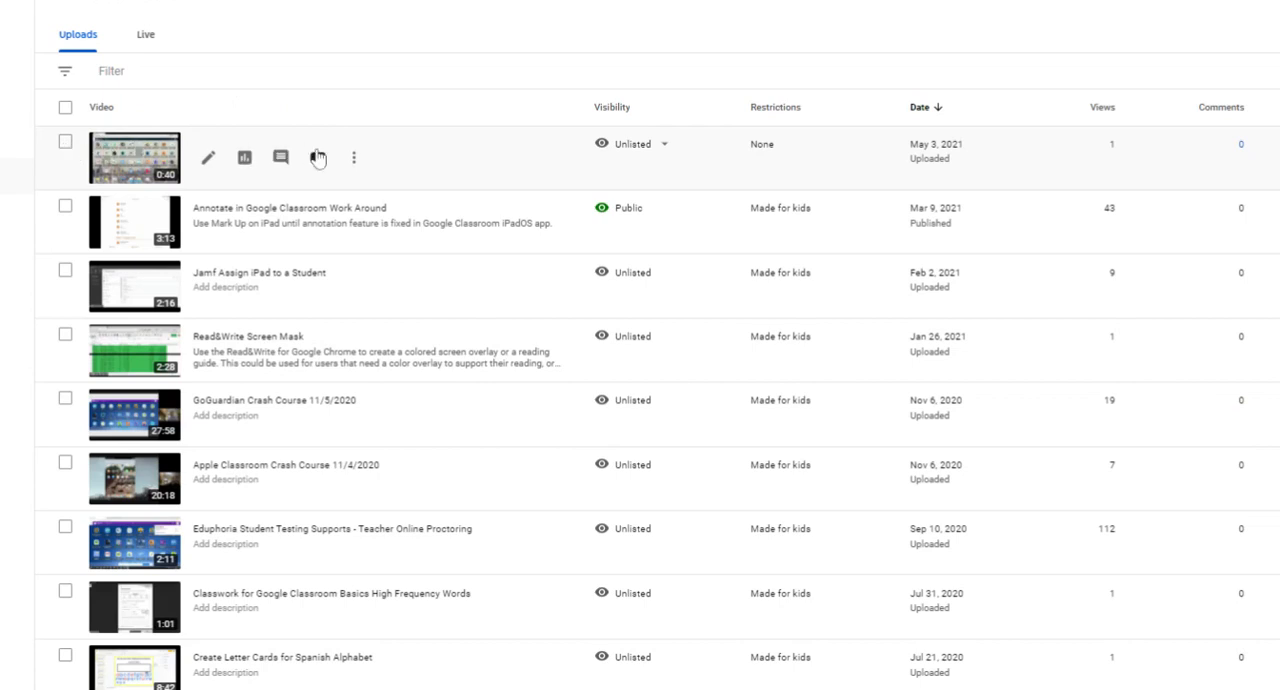
# Open the options menu for the 'AdobeSparkOAuth2 Error' video to reveal Download.
pyautogui.click(353, 157)
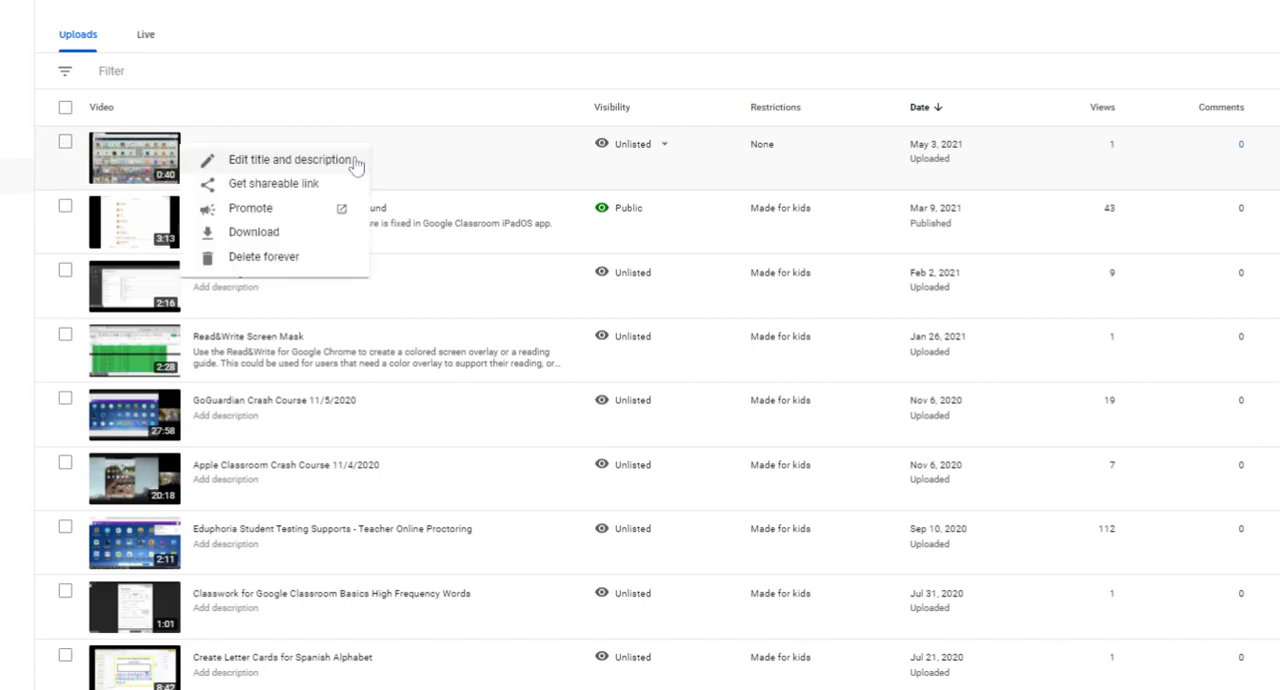
pyautogui.moveTo(270, 238)
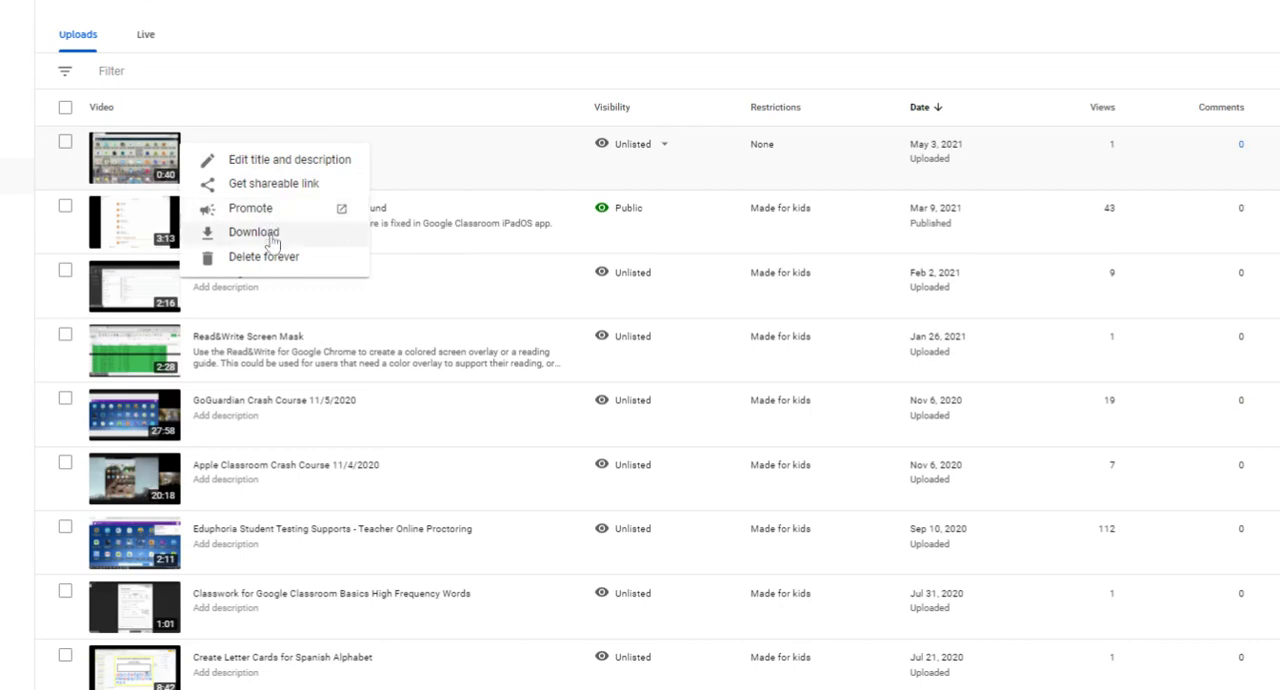
pyautogui.moveTo(297, 212)
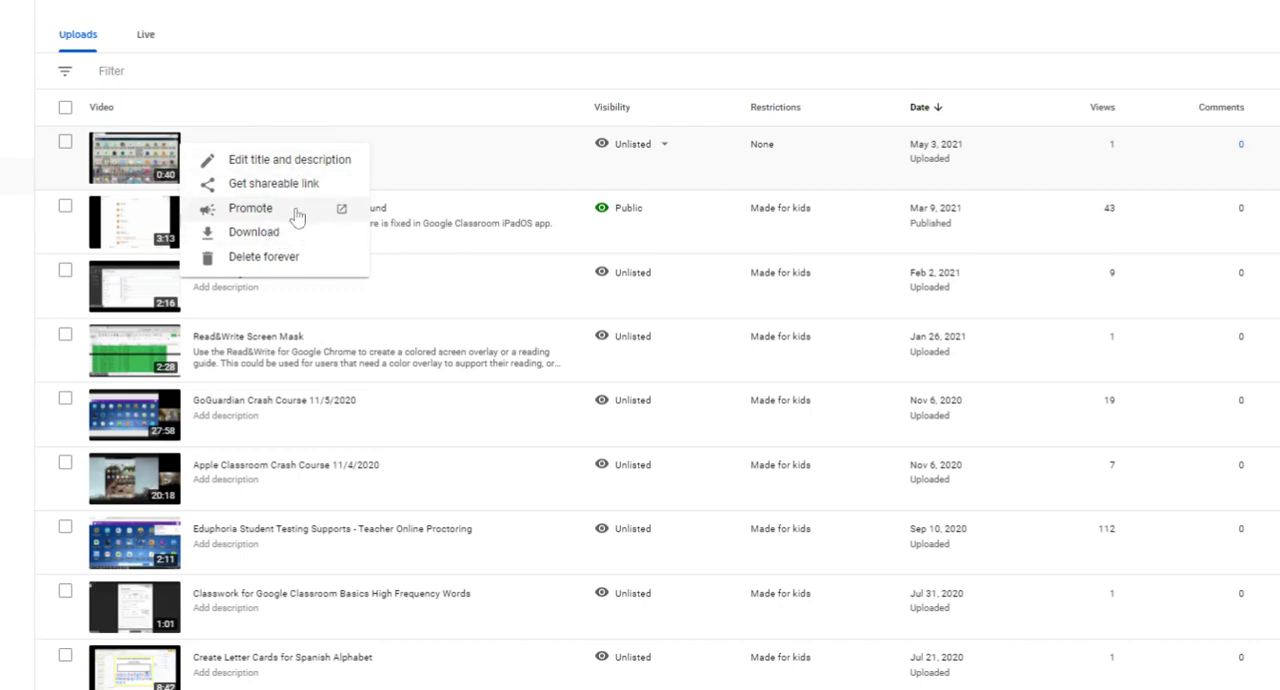